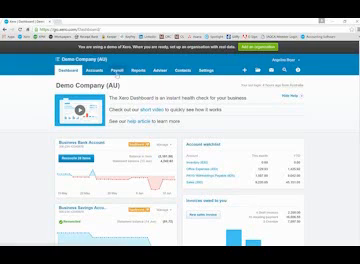
- Open the Payroll section from the demo company dashboard
{"action": "left_click", "coordinate": [92, 68]}
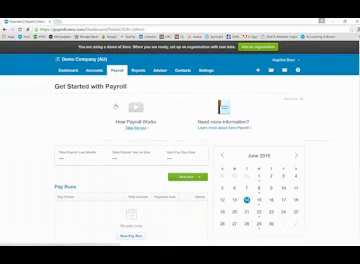
{"action": "scroll", "scroll_direction": "down", "scroll_amount": 3}
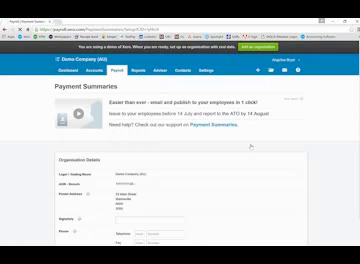
{"action": "scroll", "scroll_direction": "down", "scroll_amount": 3}
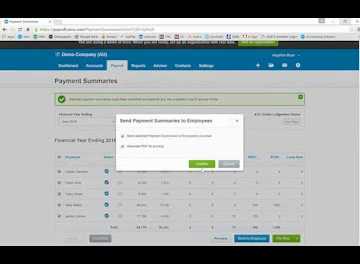
{"action": "left_click", "coordinate": [213, 150]}
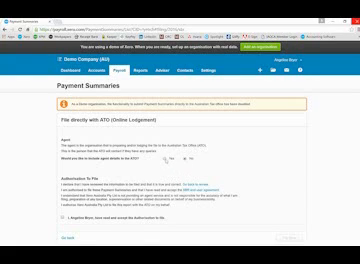
- Scroll through the agent's suburb, state, postcode, country and physical address fields
{"action": "scroll", "scroll_direction": "down", "scroll_amount": 3}
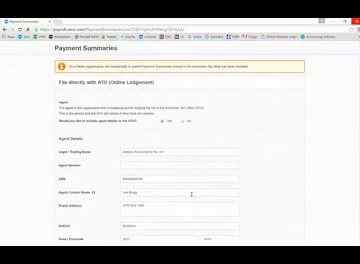
{"action": "scroll", "scroll_direction": "down", "scroll_amount": 3}
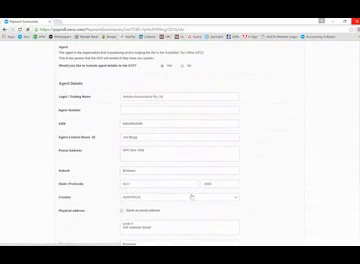
{"action": "scroll", "scroll_direction": "up", "scroll_amount": 3}
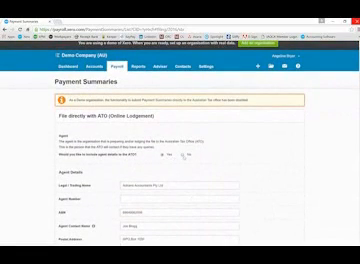